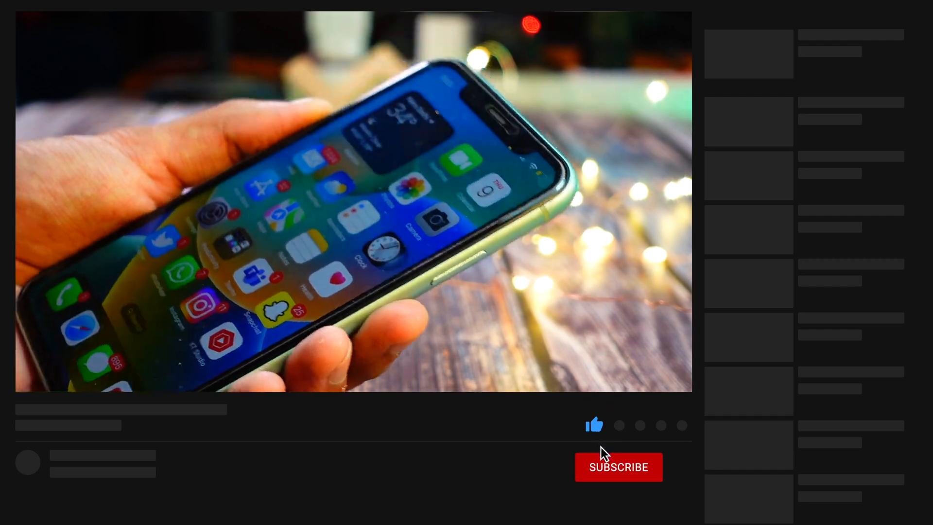
{"action": "left_click", "coordinate": [618, 468]}
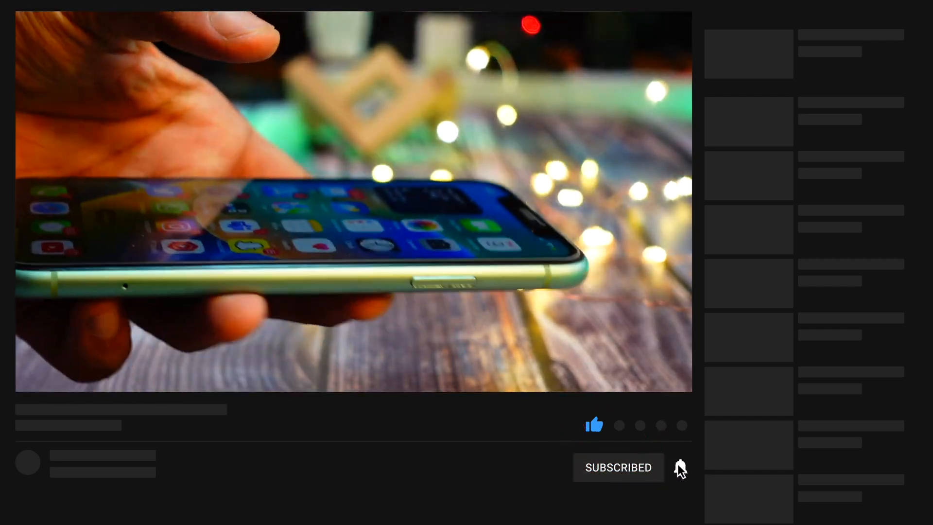
{"action": "left_click", "coordinate": [680, 467]}
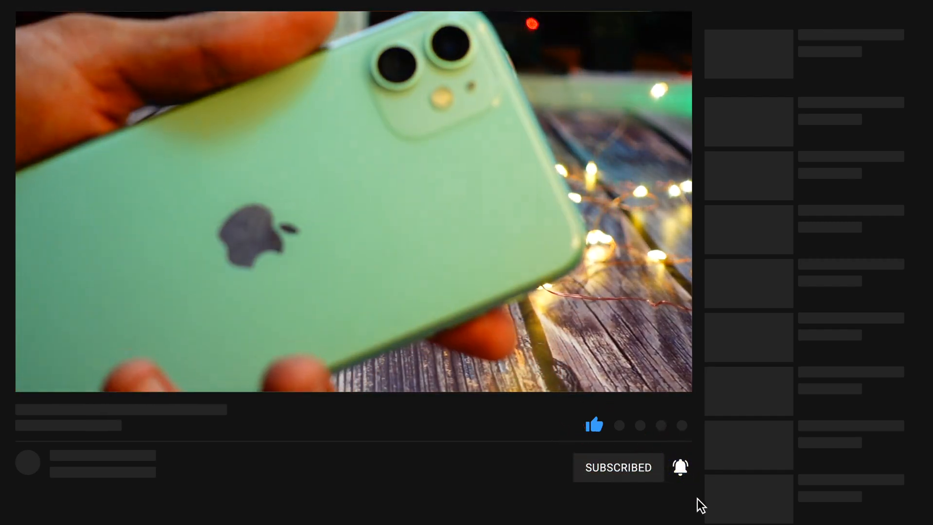
{"action": "left_click", "coordinate": [617, 468]}
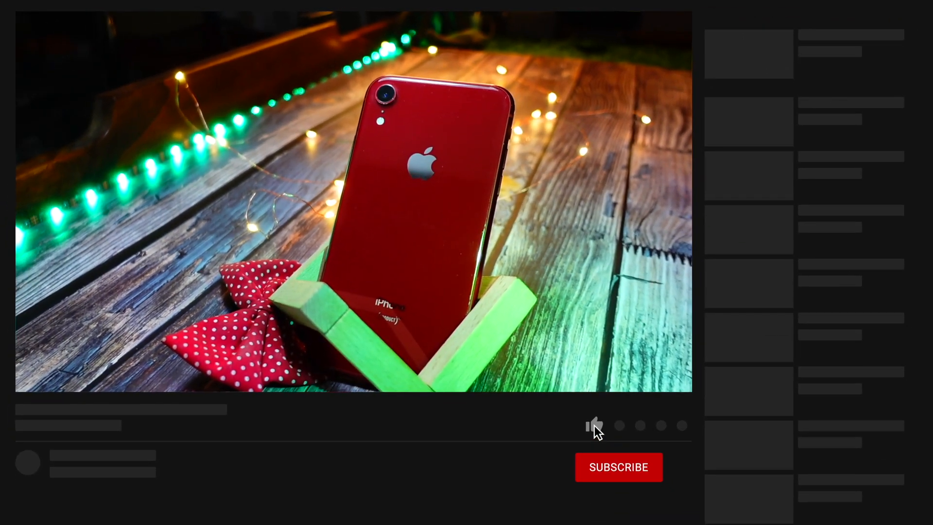
{"action": "left_click", "coordinate": [618, 467]}
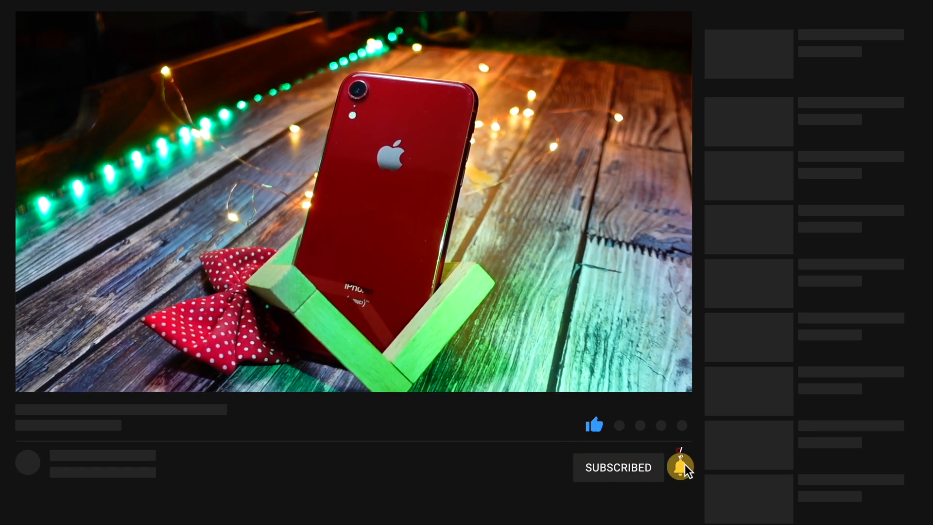